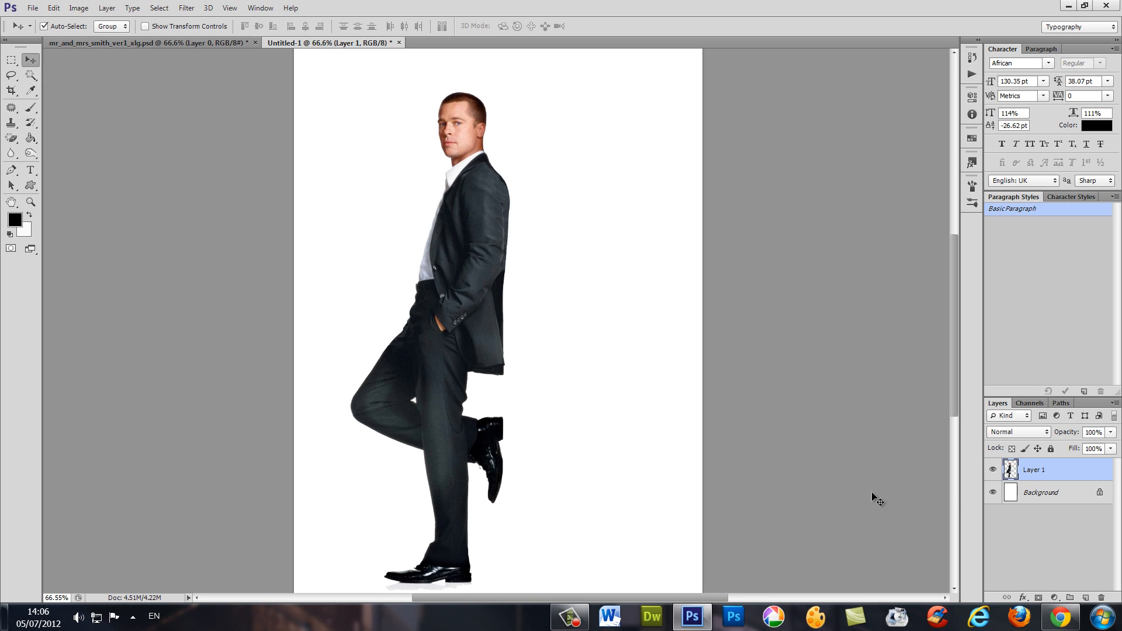
# Step: Duplicate Layer 1 twice so three identical copies of the man are stacked
pyautogui.click(1040, 493)
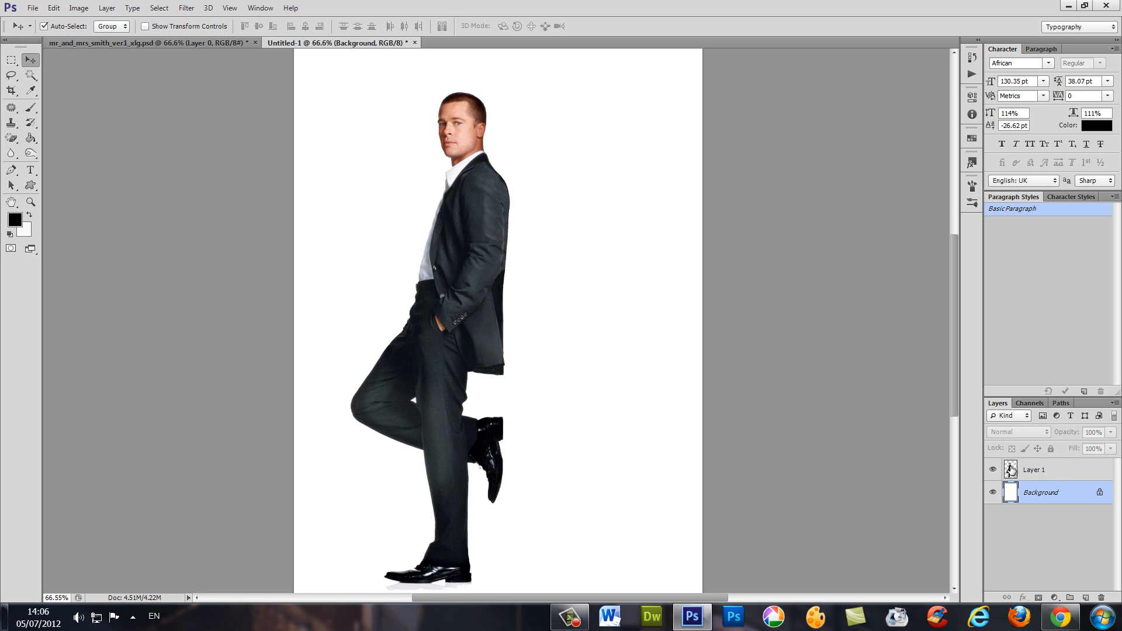
pyautogui.click(1034, 470)
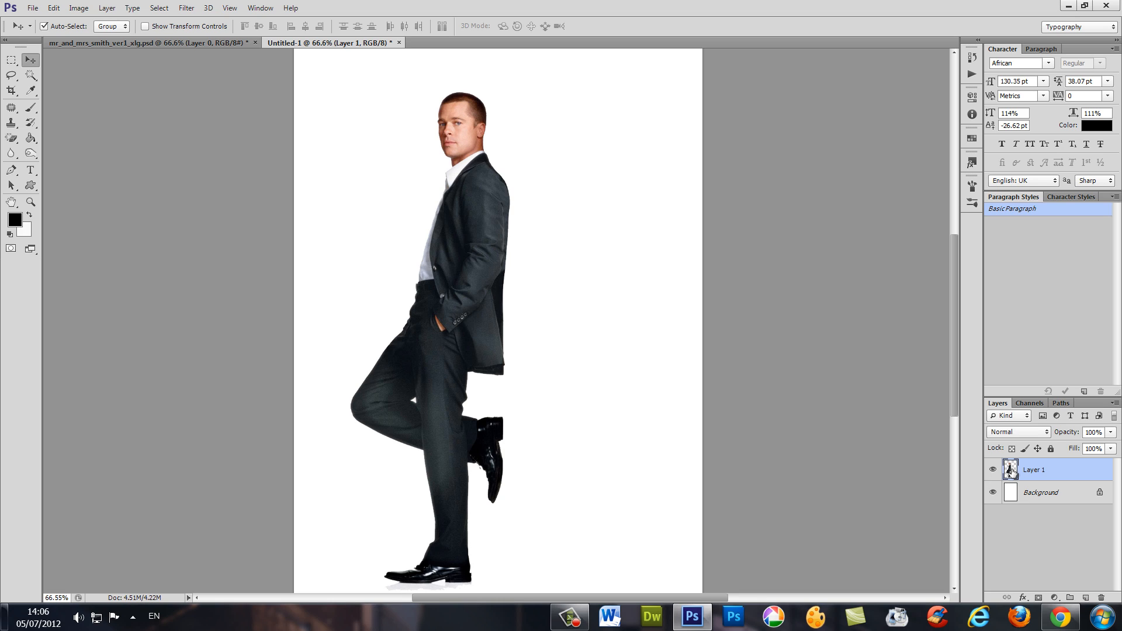
pyautogui.moveTo(1014, 477)
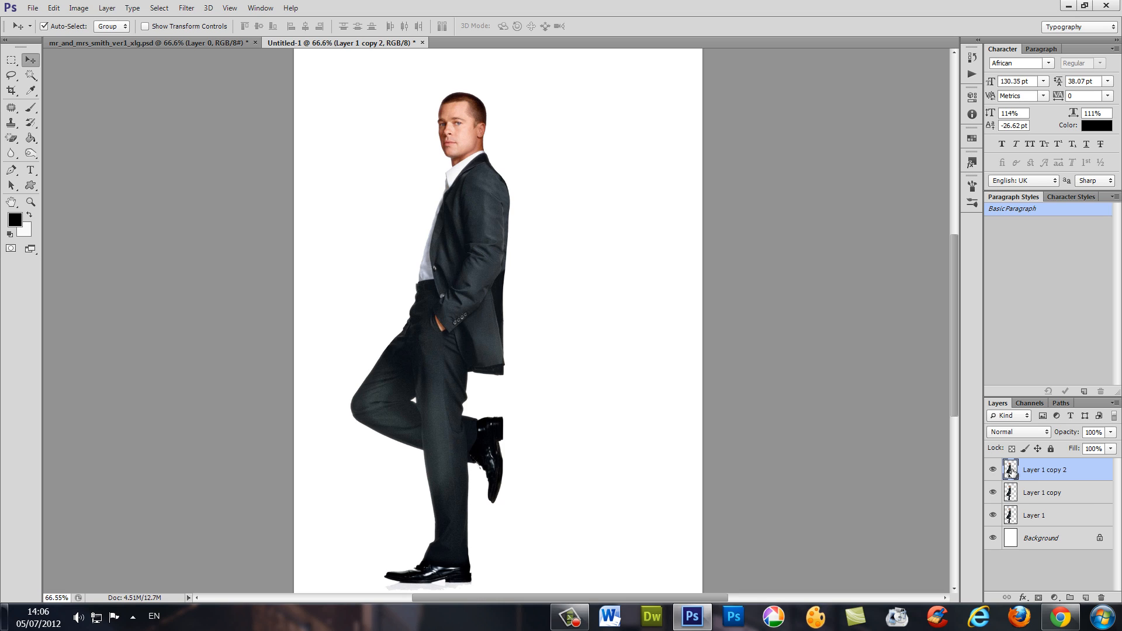
# Step: Shift Layer 1's copy of the man to the right, then select Layer 1 copy 2 for enlarging
pyautogui.click(1041, 492)
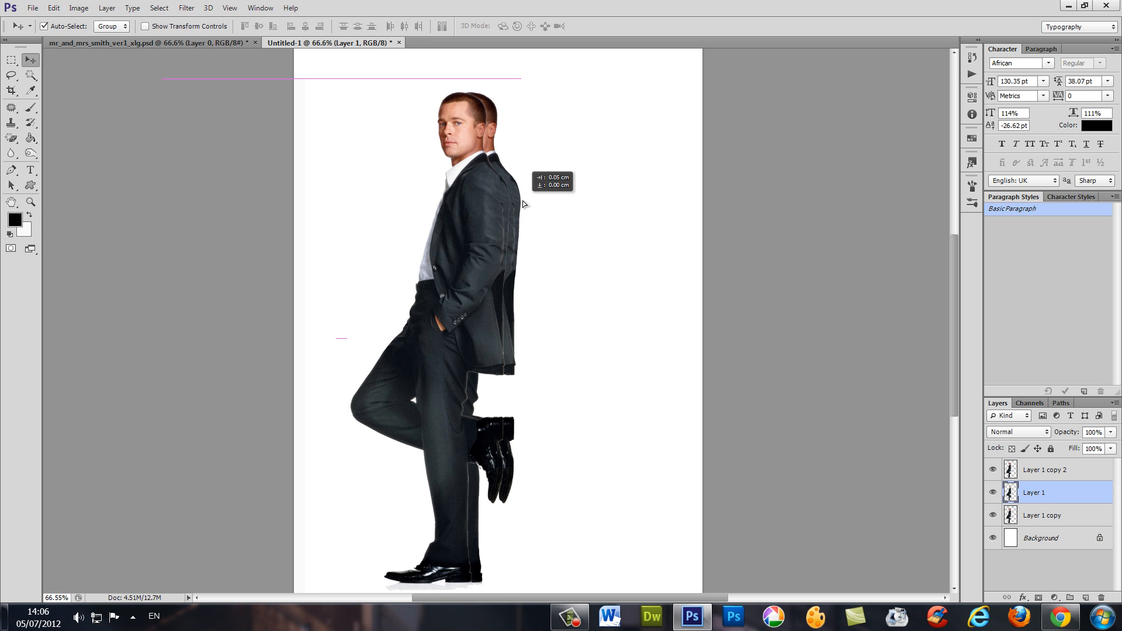
pyautogui.moveTo(523, 204); pyautogui.dragTo(536, 203)
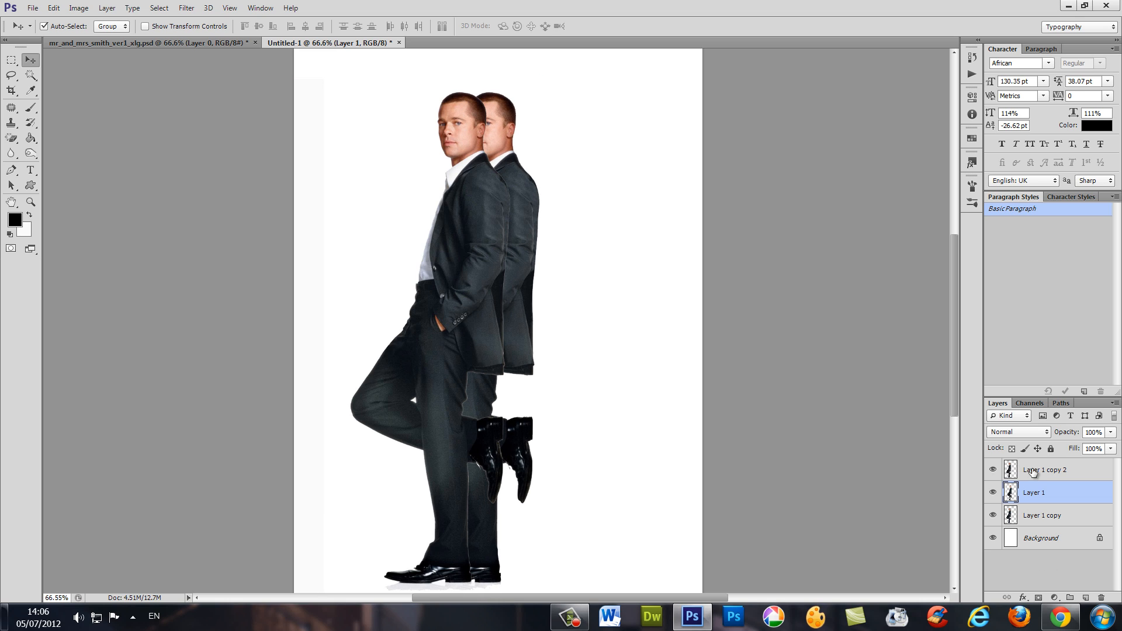
pyautogui.click(1044, 470)
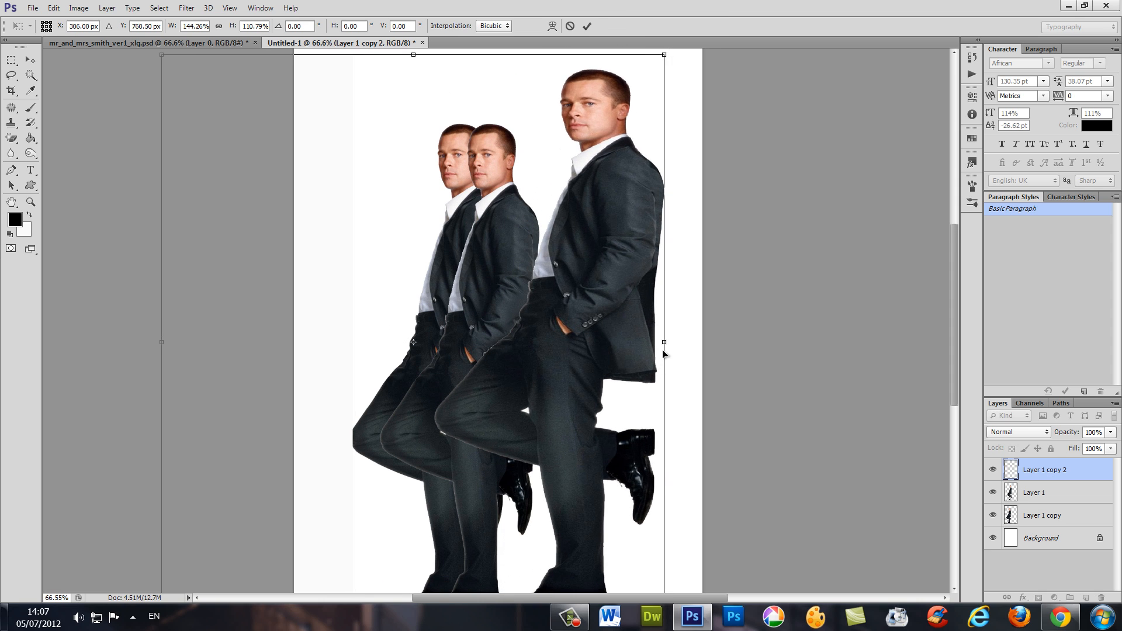
# Step: Enlarge Layer 1 copy 2 further and move it left to overlap the other two figures
pyautogui.moveTo(664, 342); pyautogui.dragTo(709, 343)
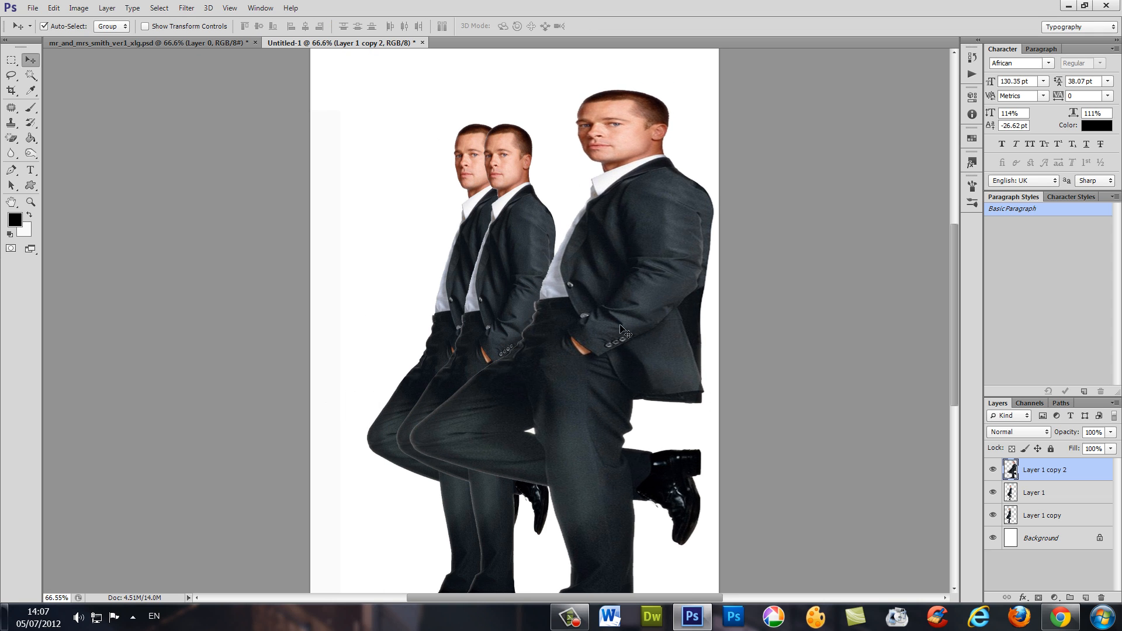
pyautogui.moveTo(621, 331); pyautogui.dragTo(599, 325)
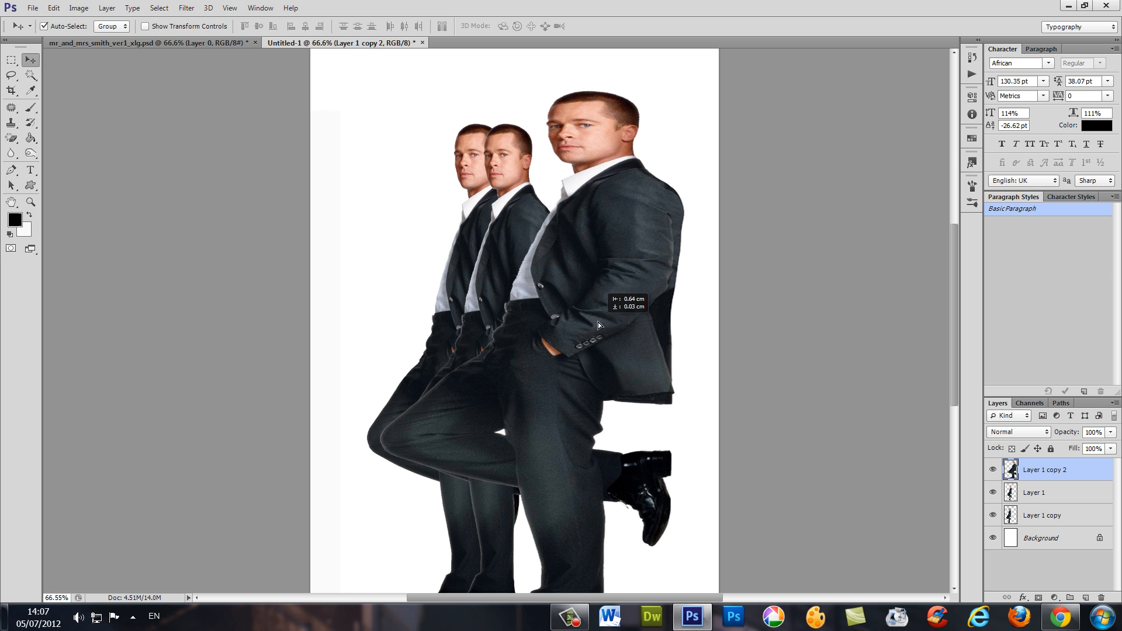
pyautogui.moveTo(598, 323); pyautogui.dragTo(646, 324)
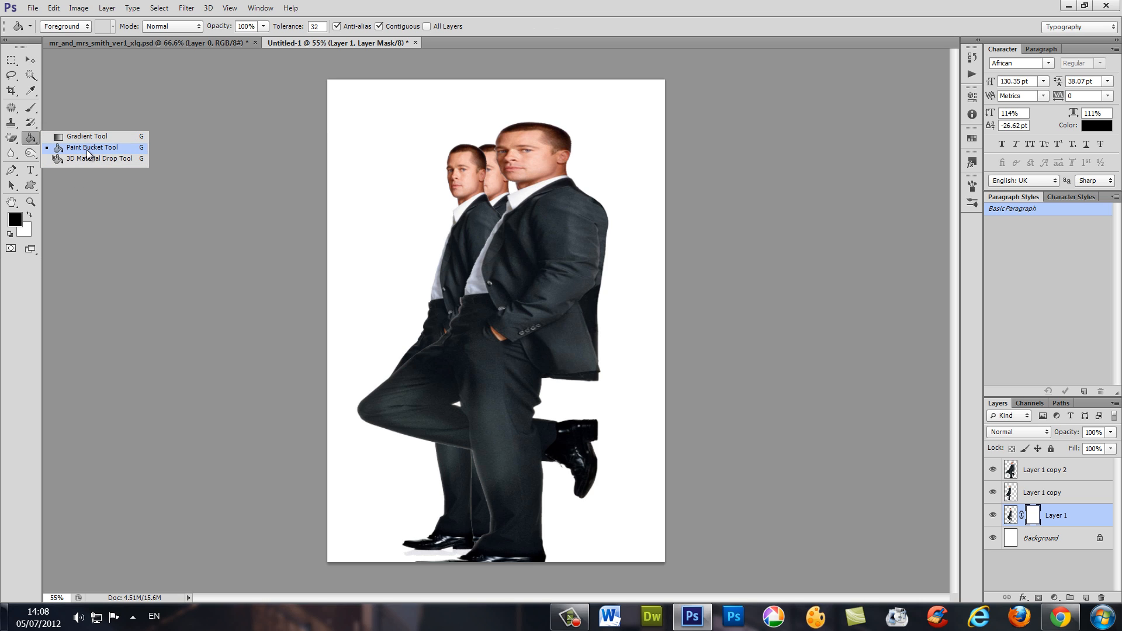
# Step: Fill the masks of Layer 1 and Layer 1 copy 2 black with the Paint Bucket, leaving Layer 1 copy visible
pyautogui.click(91, 148)
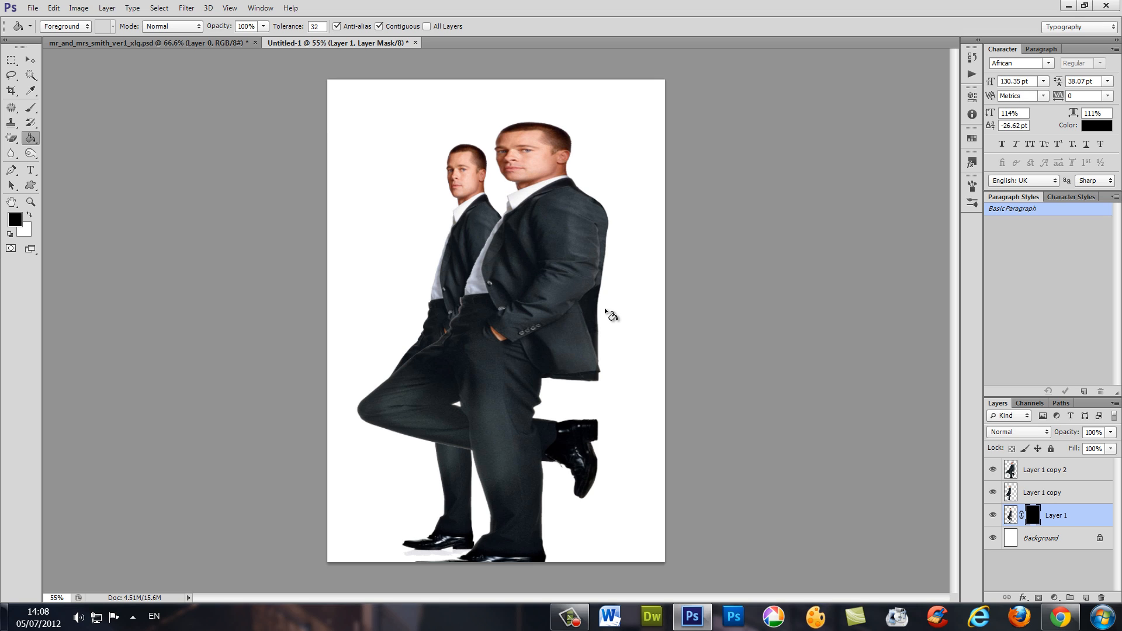
pyautogui.moveTo(1045, 472)
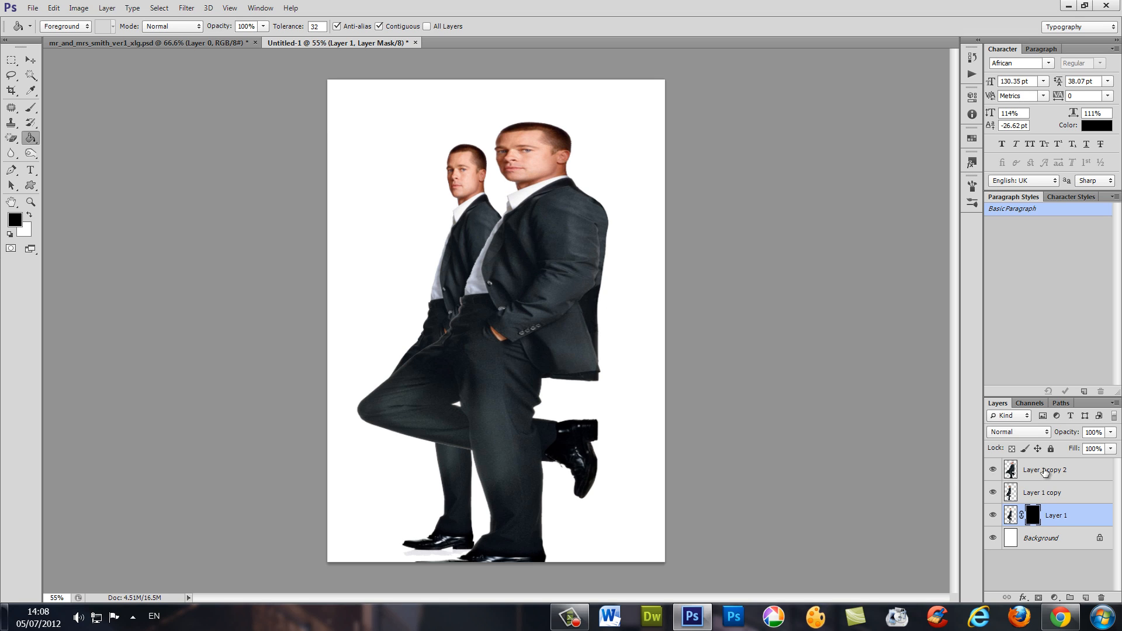
pyautogui.click(1054, 470)
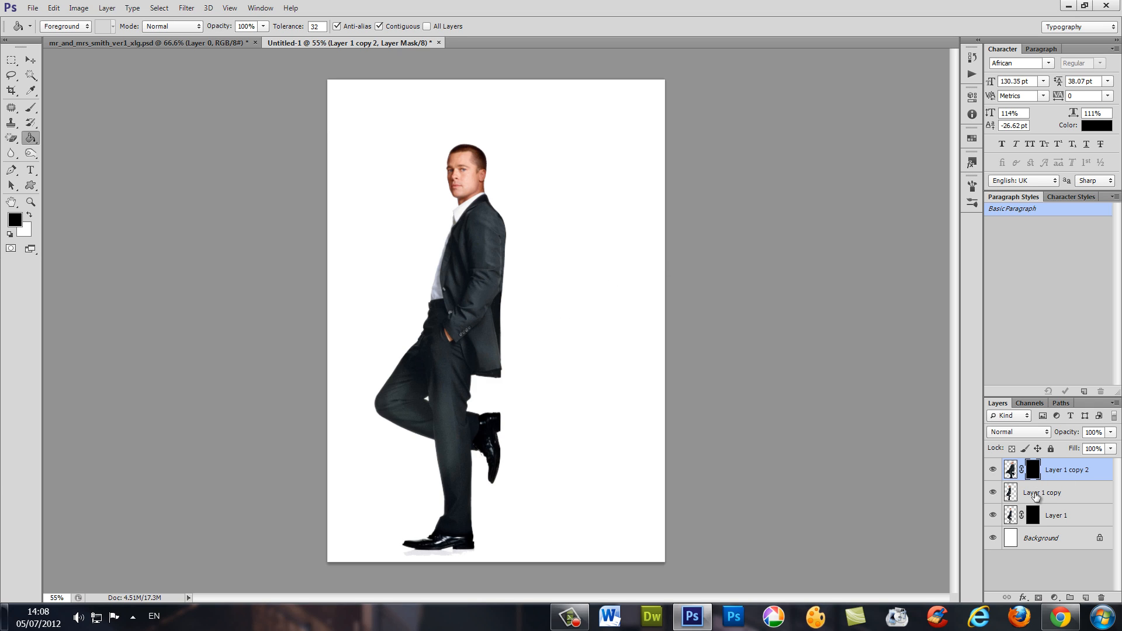
pyautogui.click(1055, 492)
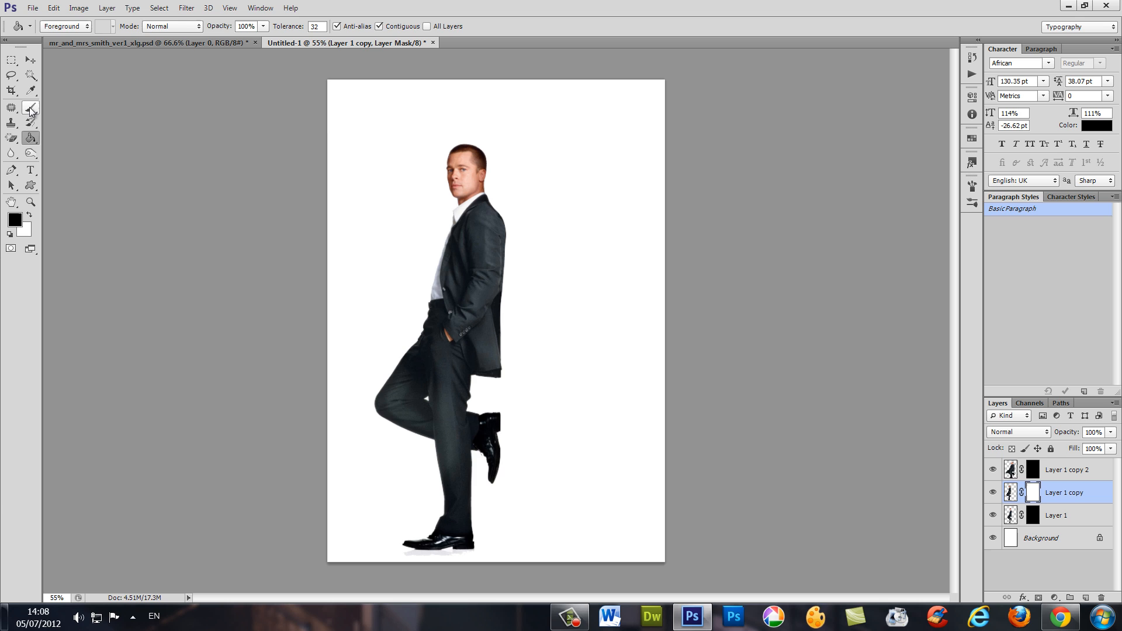
# Step: Paint black splatter strokes on Layer 1 copy's mask to dissolve the man's back edge into fragments
pyautogui.click(30, 108)
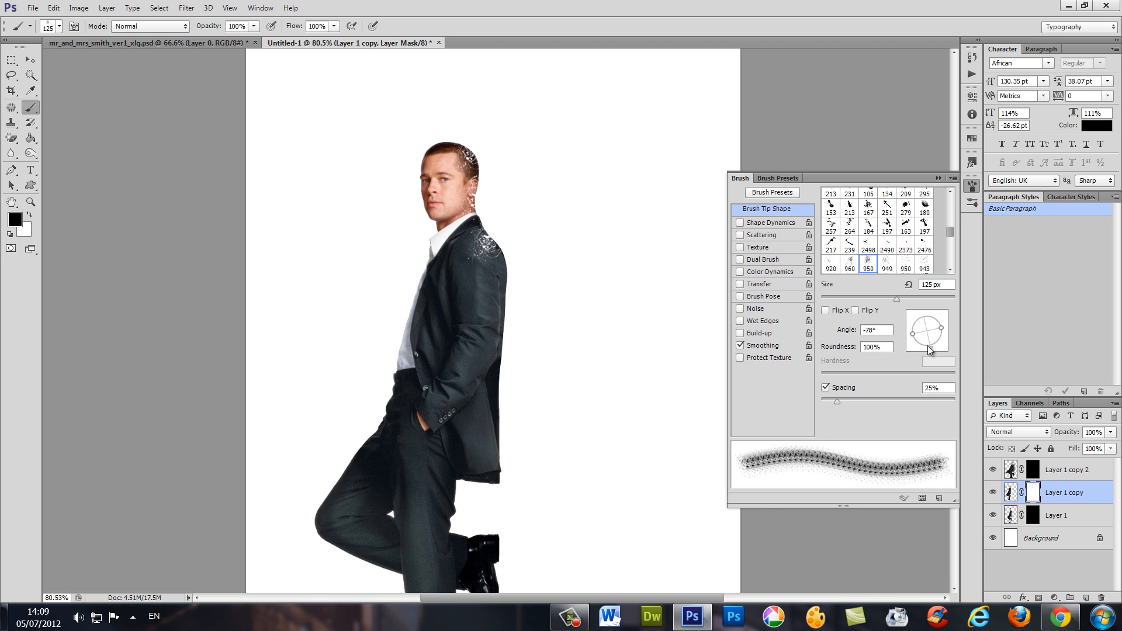
pyautogui.moveTo(934, 321); pyautogui.dragTo(927, 347)
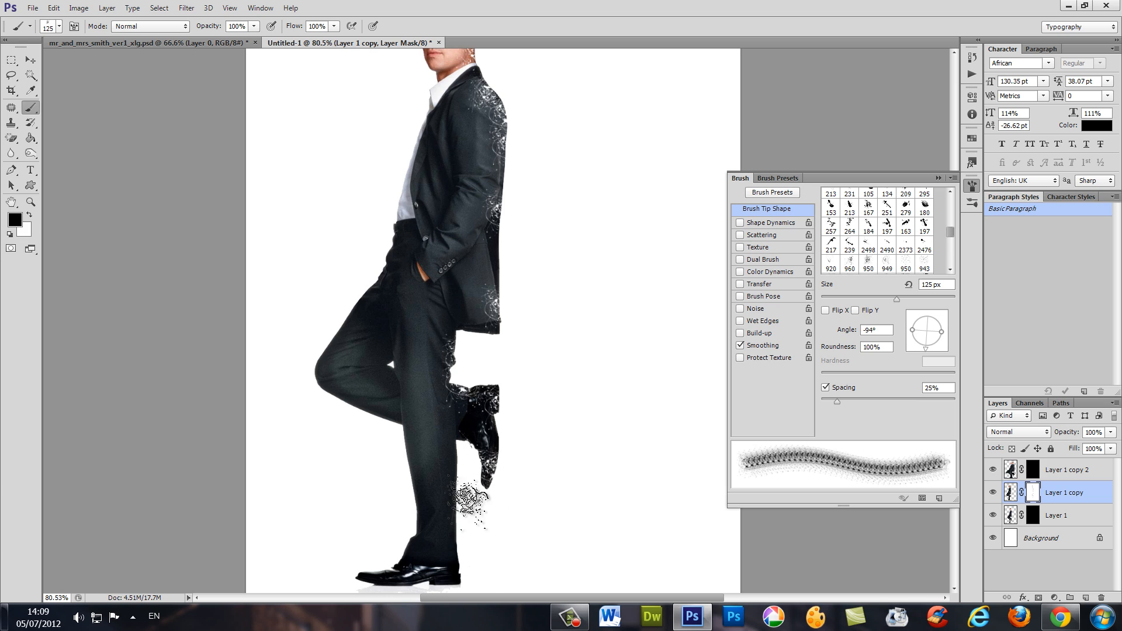
pyautogui.scroll(-3)
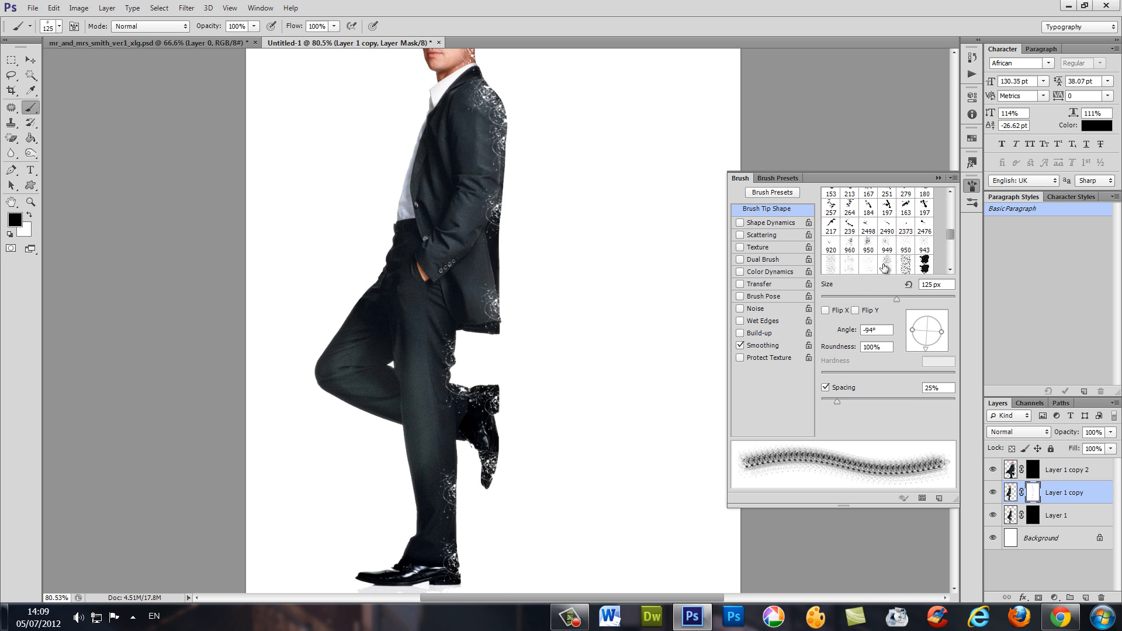
pyautogui.click(886, 239)
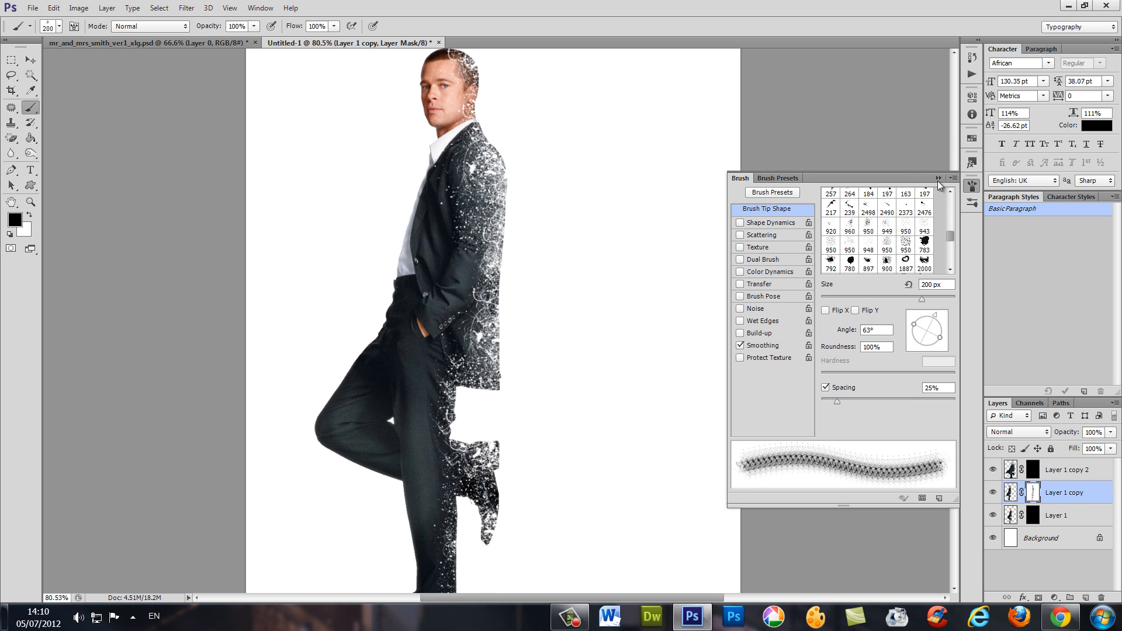
pyautogui.click(939, 178)
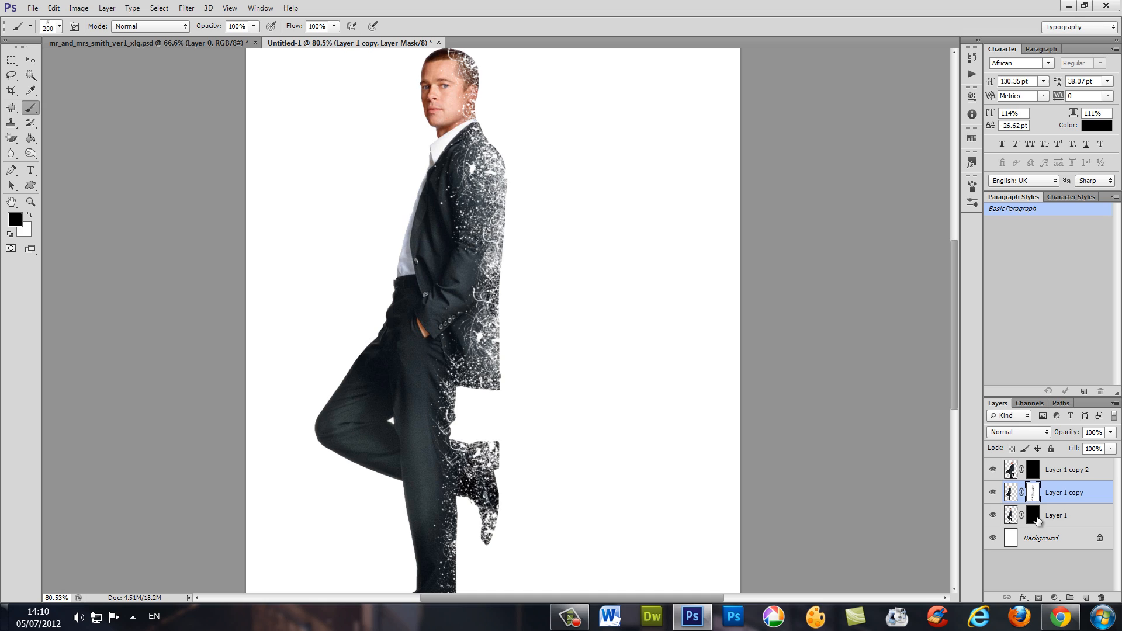
pyautogui.click(1056, 515)
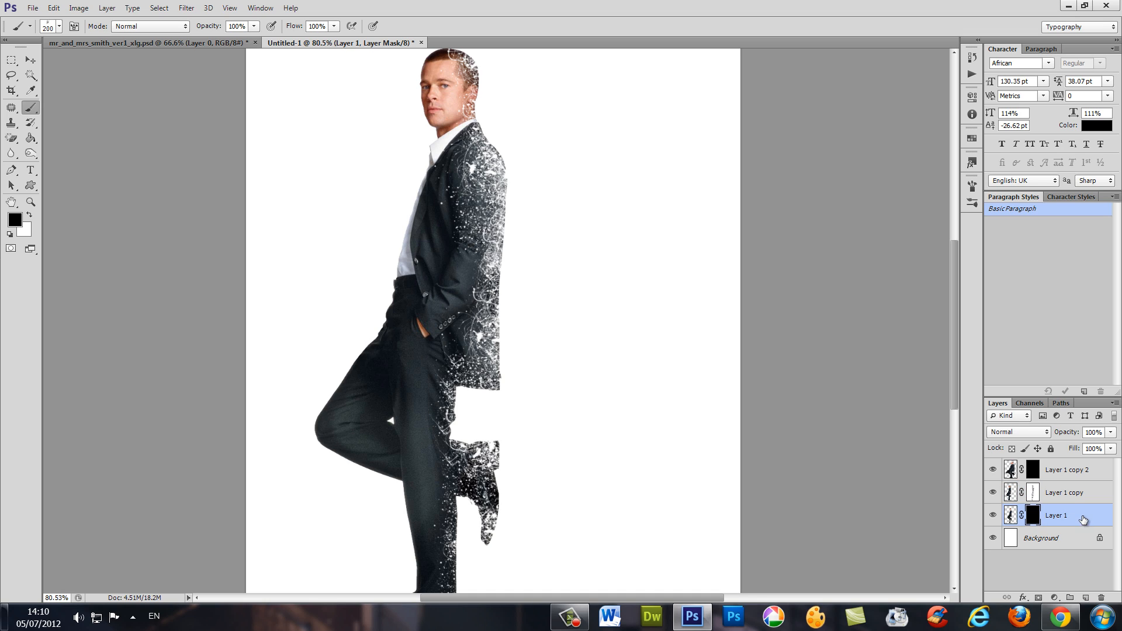
# Step: Paint white splatter strokes on Layer 1's mask to reveal drifting particles, then clean stray bits above the head in black
pyautogui.click(1010, 514)
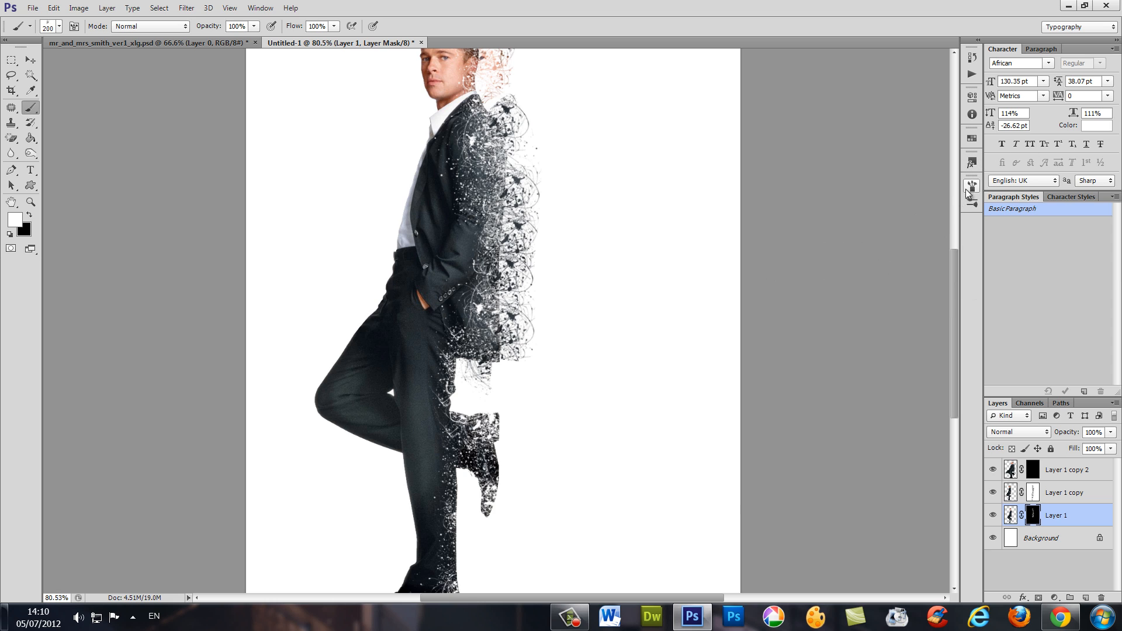
pyautogui.click(972, 186)
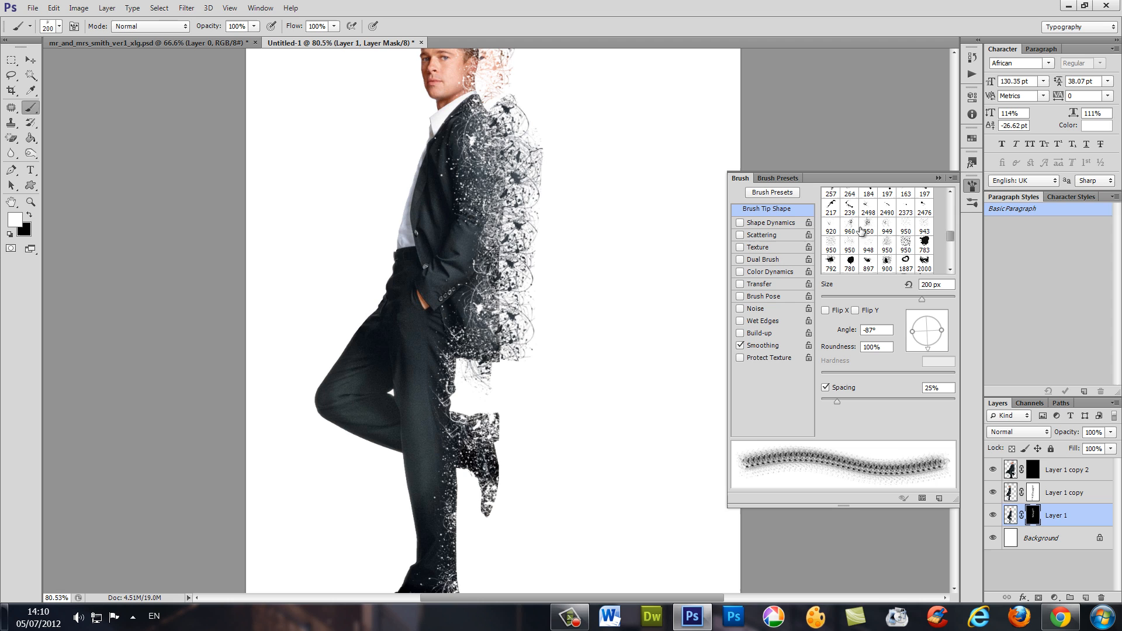
pyautogui.click(886, 230)
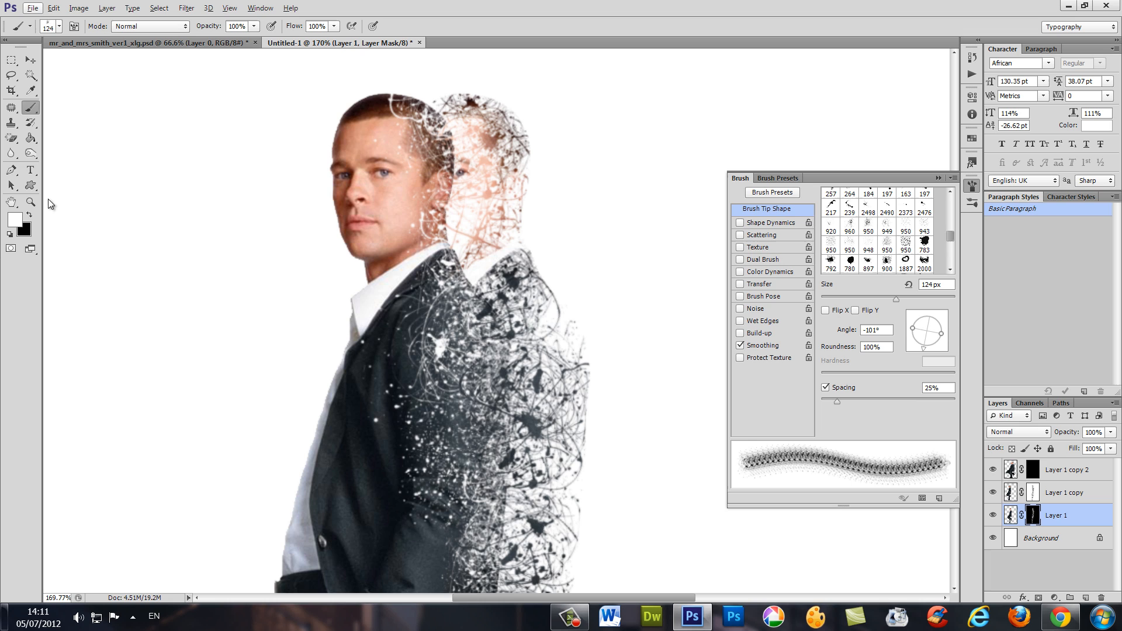
pyautogui.click(31, 219)
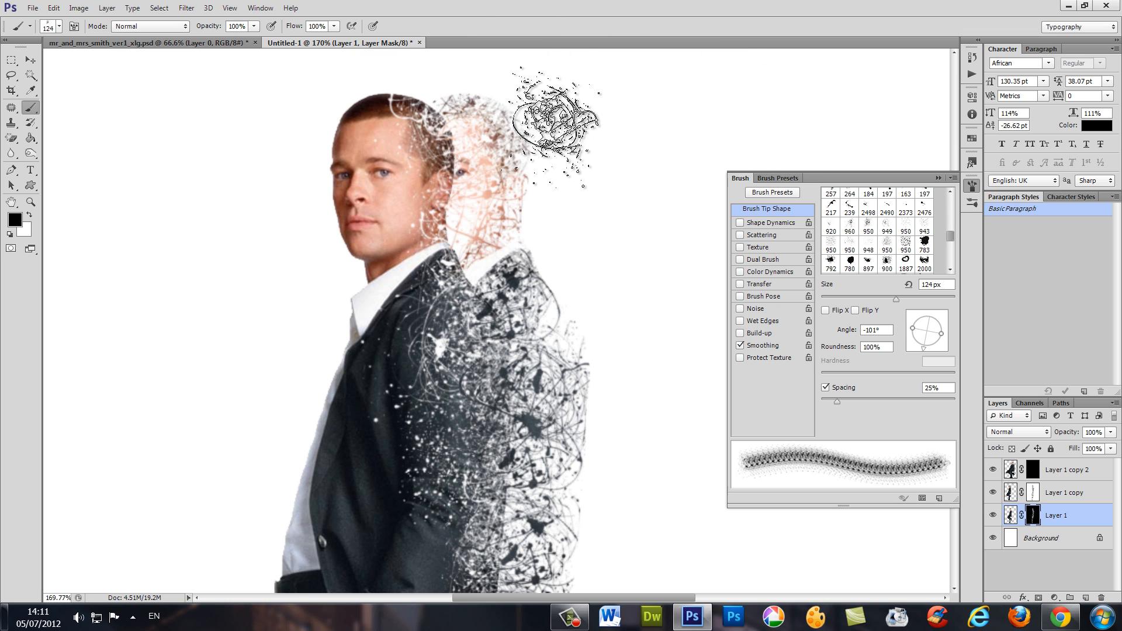
pyautogui.moveTo(554, 126); pyautogui.dragTo(608, 337)
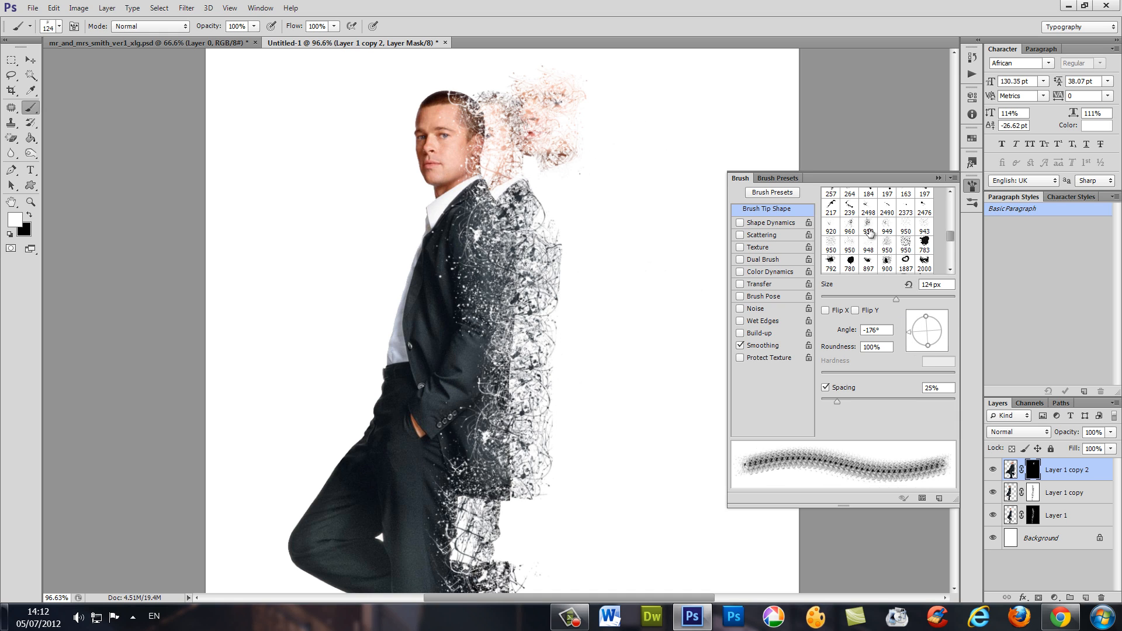
# Step: Choose large splatter brush tip 949 for revealing fragments on Layer 1 copy 2's mask
pyautogui.click(888, 231)
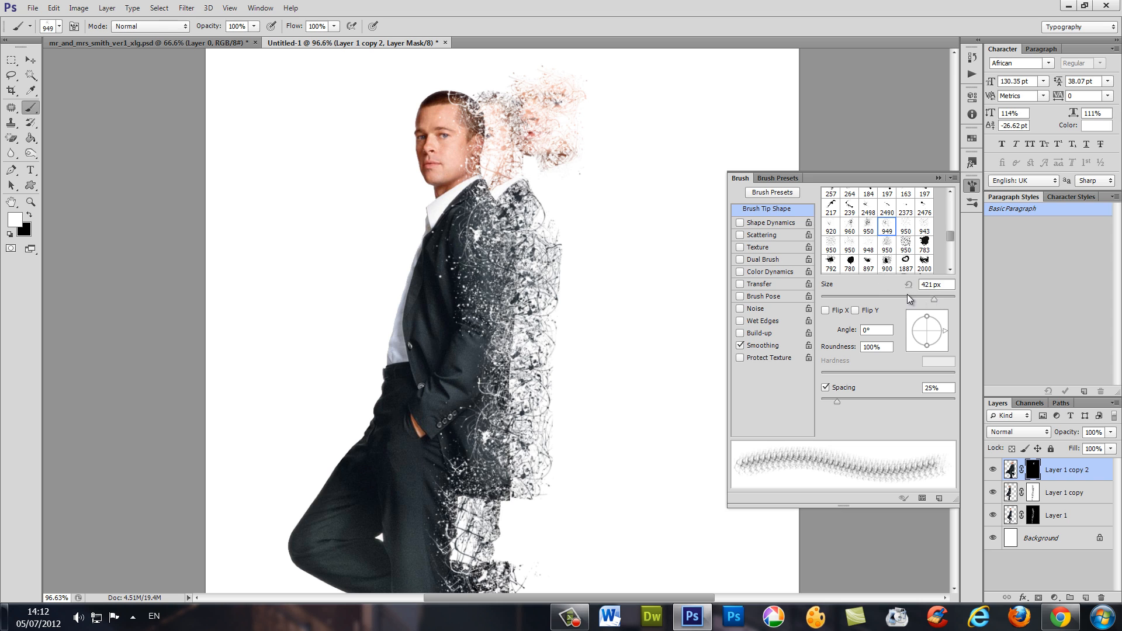